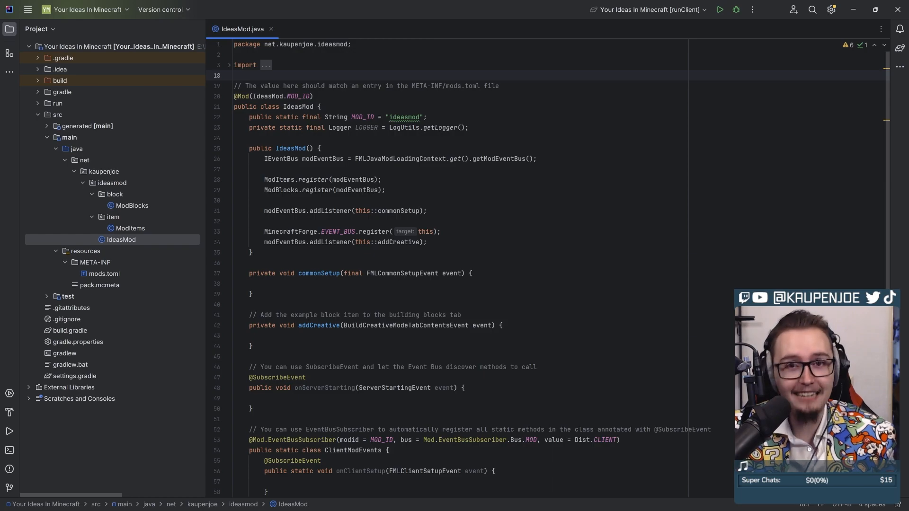
pyautogui.moveTo(343, 116)
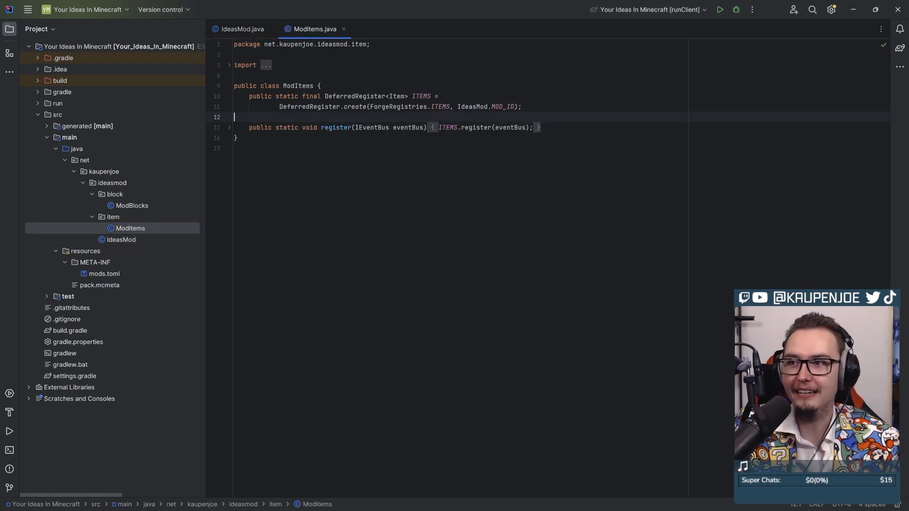
# - Open the vanilla CauldronBlock.java source from the AbstractCauldronBlock hierarchy
pyautogui.press('Enter')
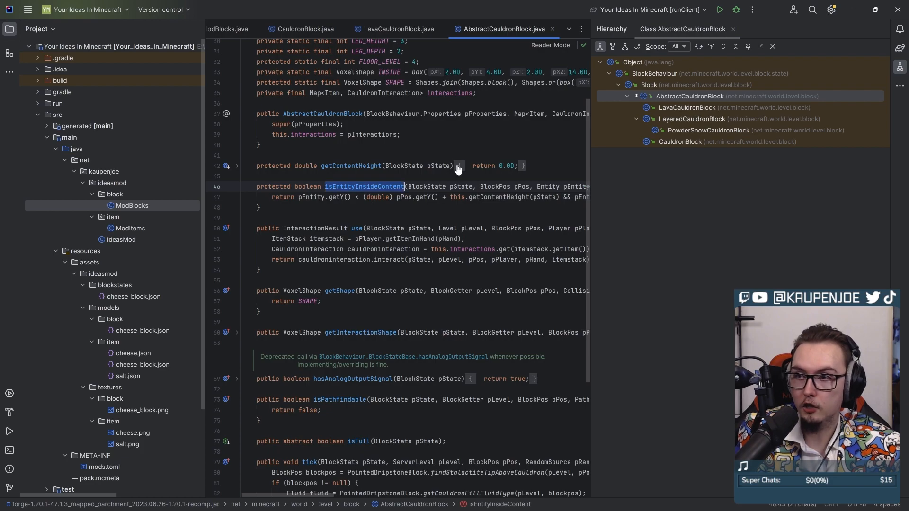
pyautogui.click(727, 141)
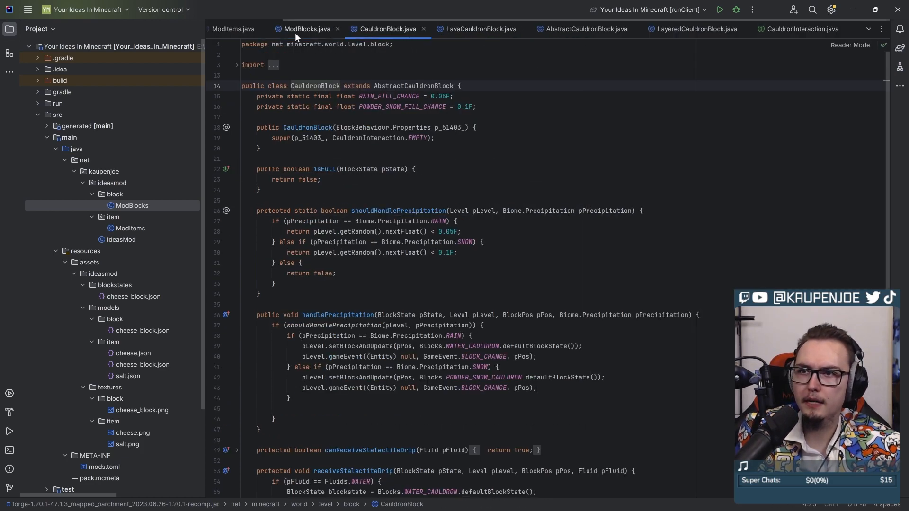
# - Create MilkCauldronInteraction with a static boostrap containing MILK.put entries, referencing vanilla CauldronInteraction
pyautogui.rightClick(115, 193)
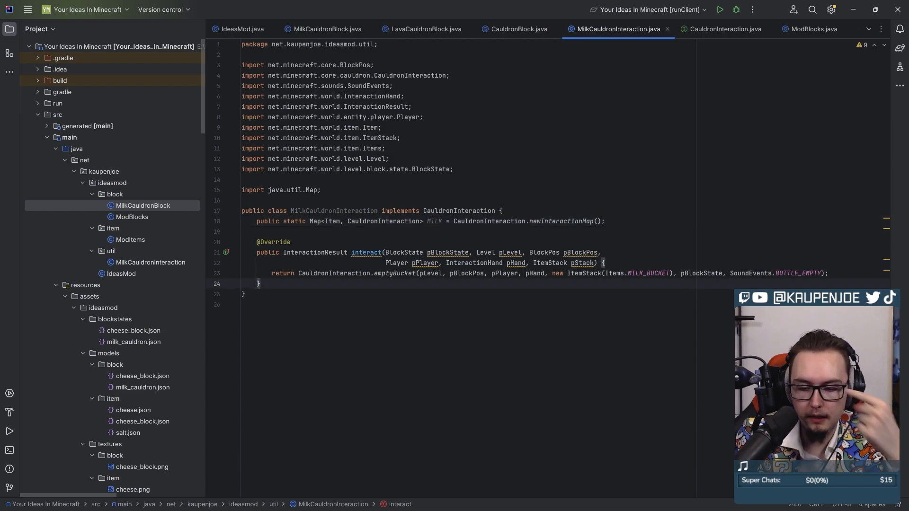
pyautogui.write('public stativ')
pyautogui.write('M')
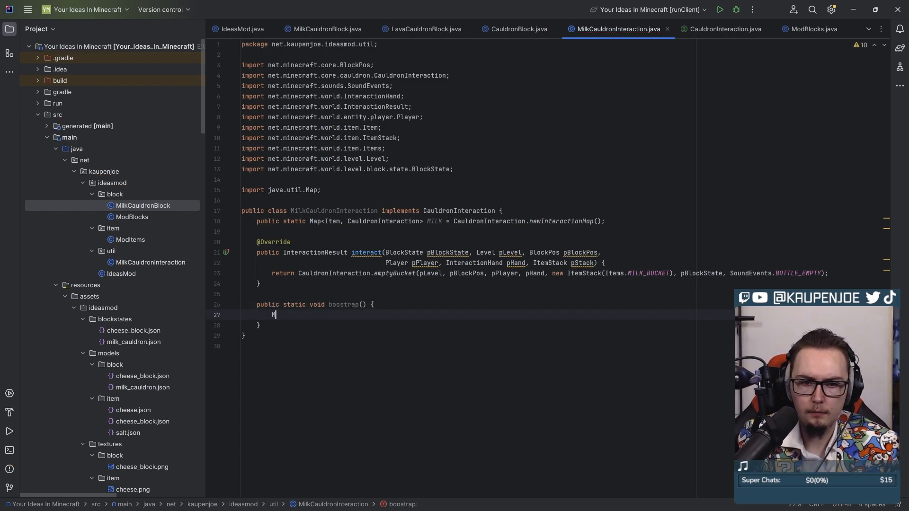
pyautogui.write('ILK.put()')
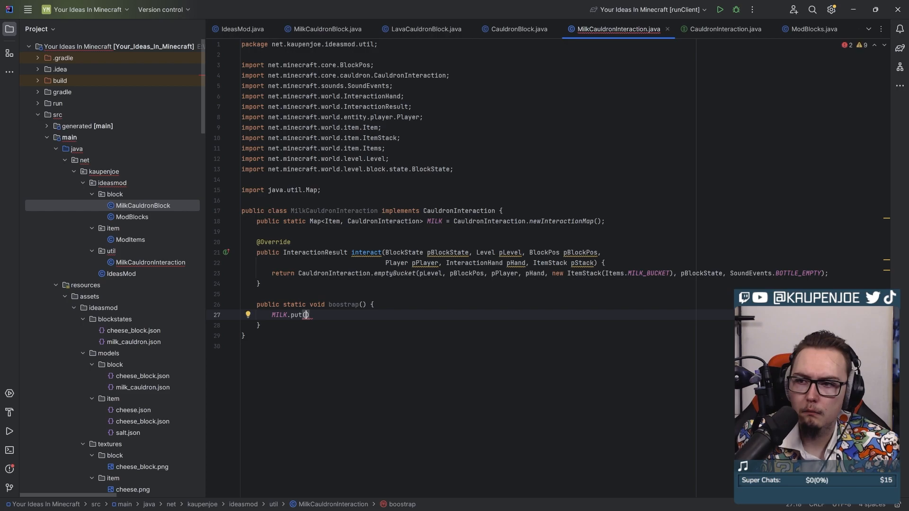
pyautogui.write('Items.MILK_BUCKET,')
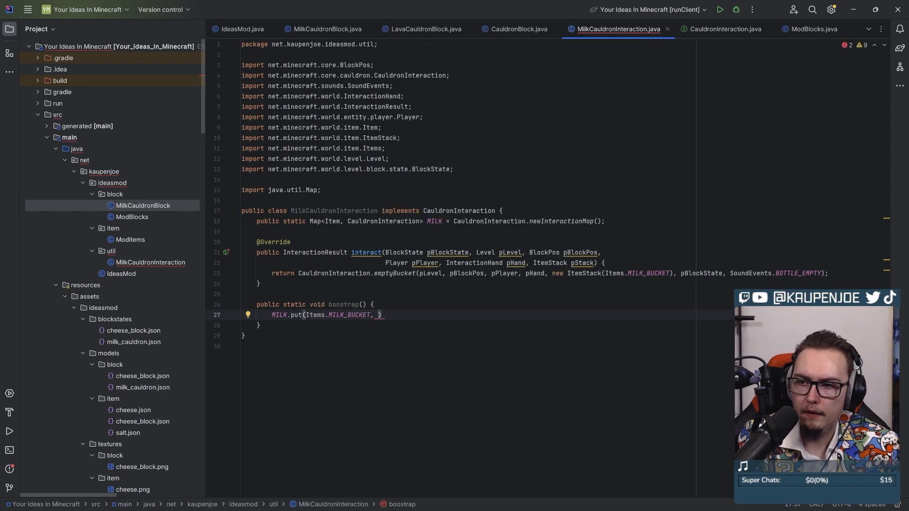
pyautogui.click(723, 30)
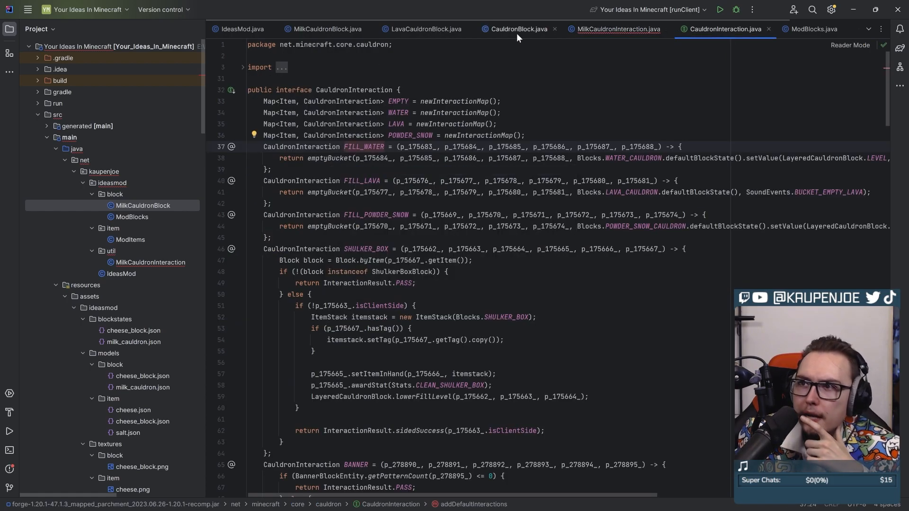
pyautogui.click(617, 29)
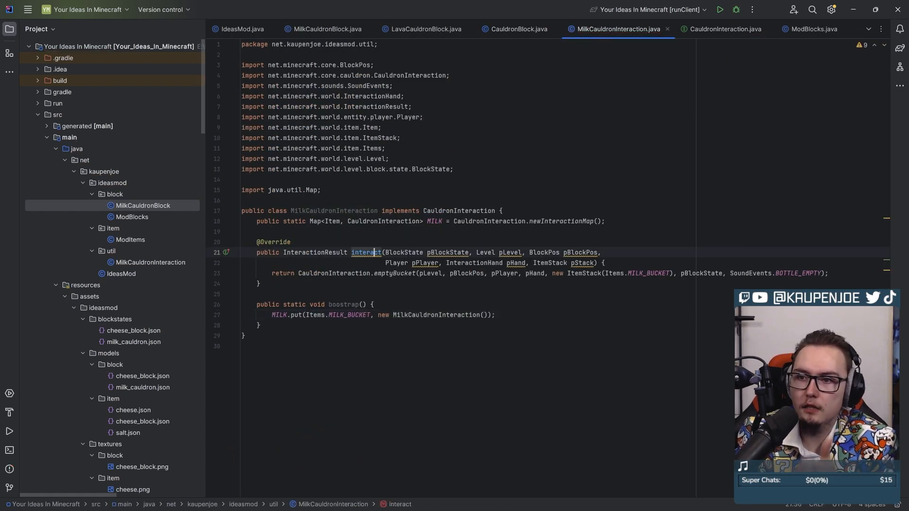
pyautogui.doubleClick(365, 252)
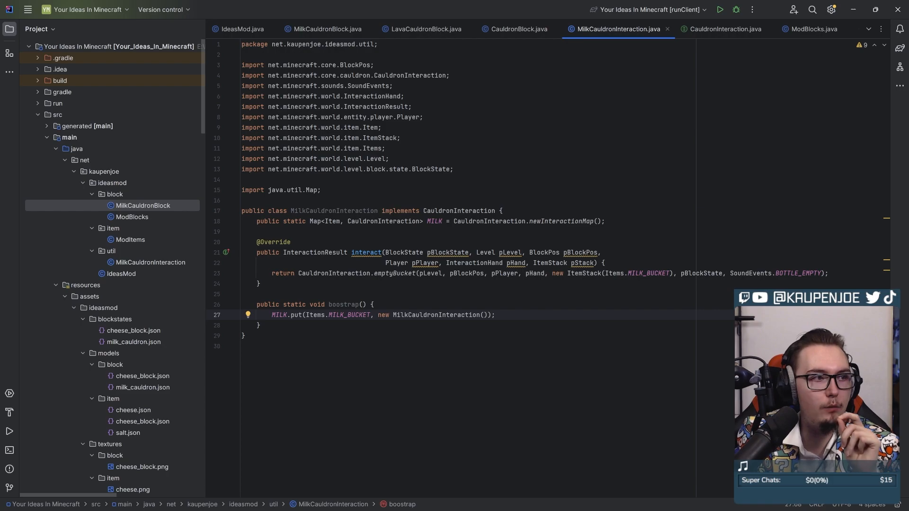
# - Copy the vanilla LAVA bucket interaction pattern into MilkCauldronInteraction's boostrap
pyautogui.click(515, 29)
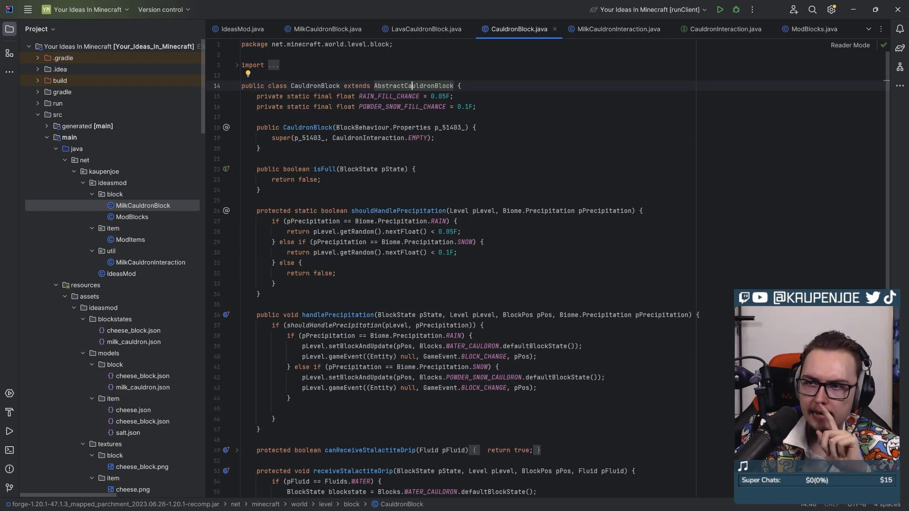
pyautogui.click(725, 30)
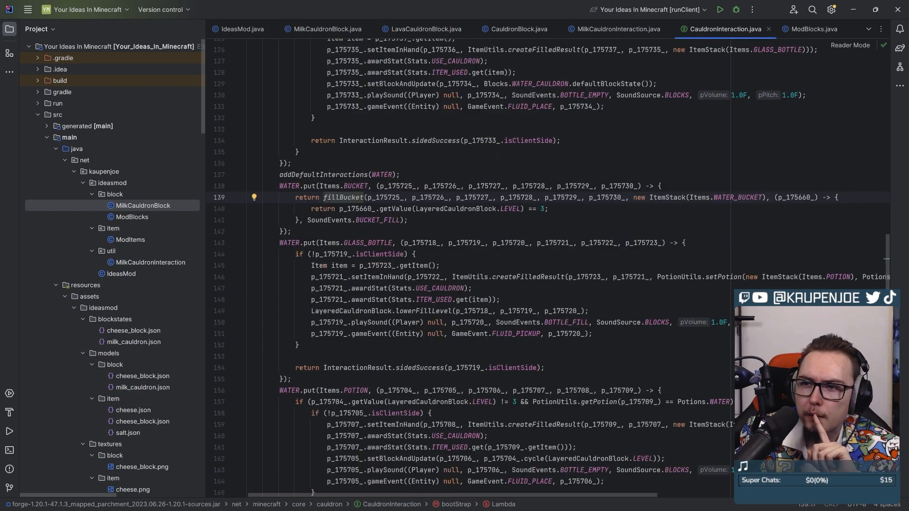
pyautogui.write('LAVA.')
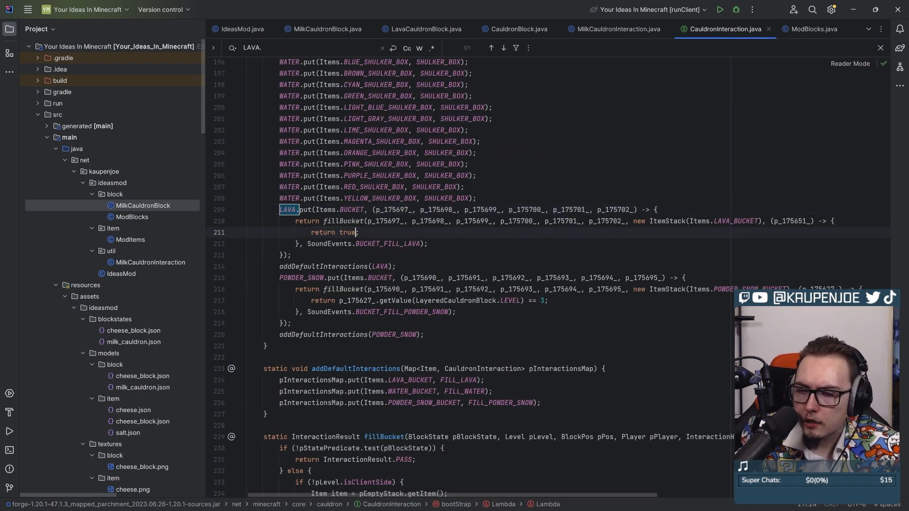
pyautogui.click(618, 29)
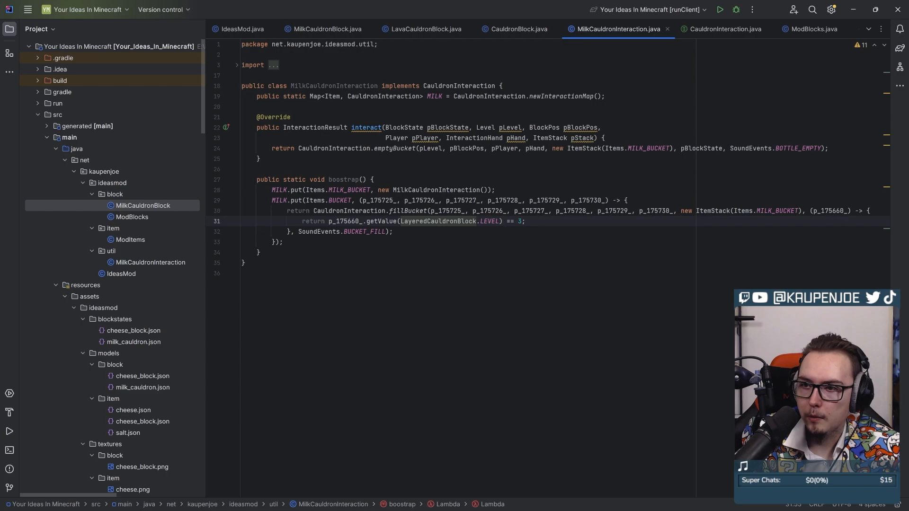
pyautogui.write('r')
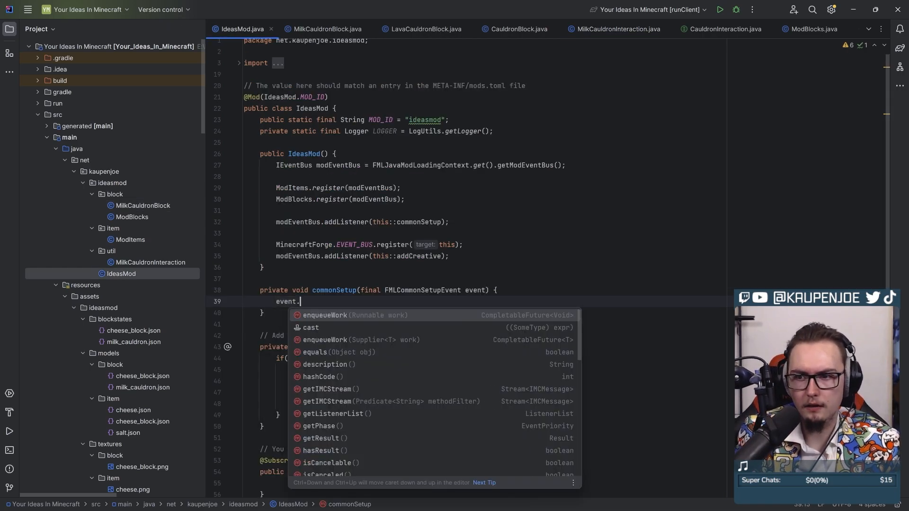
# - Make commonSetup enqueue work calling MilkCauldronInteraction.boostrap()
pyautogui.click(325, 314)
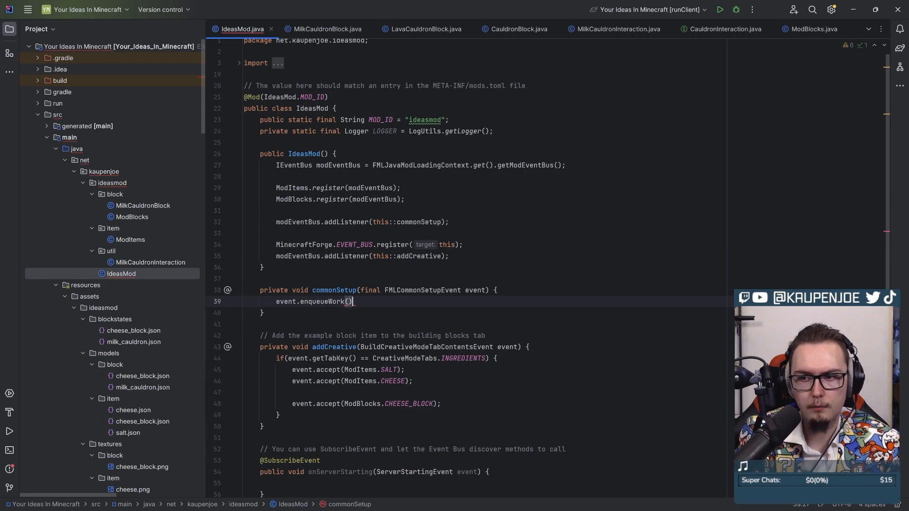
pyautogui.write('(')
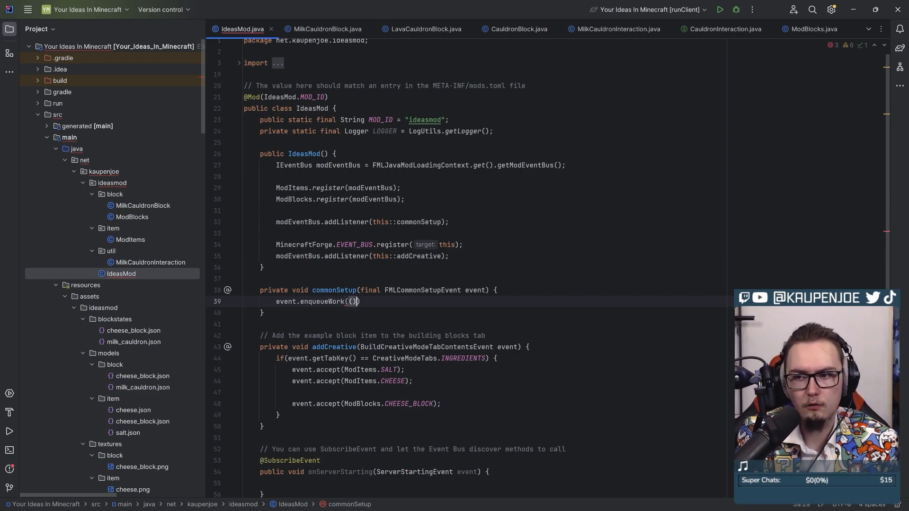
pyautogui.write('-> {}')
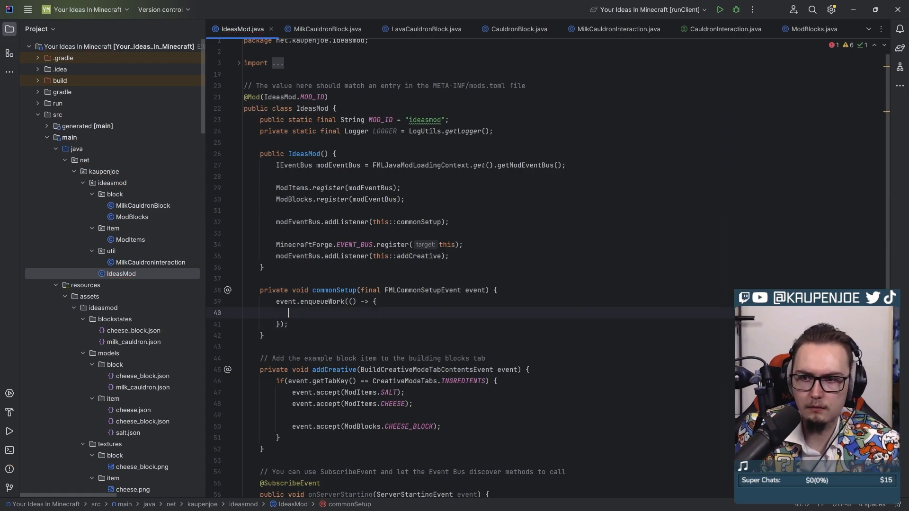
pyautogui.write('Milk')
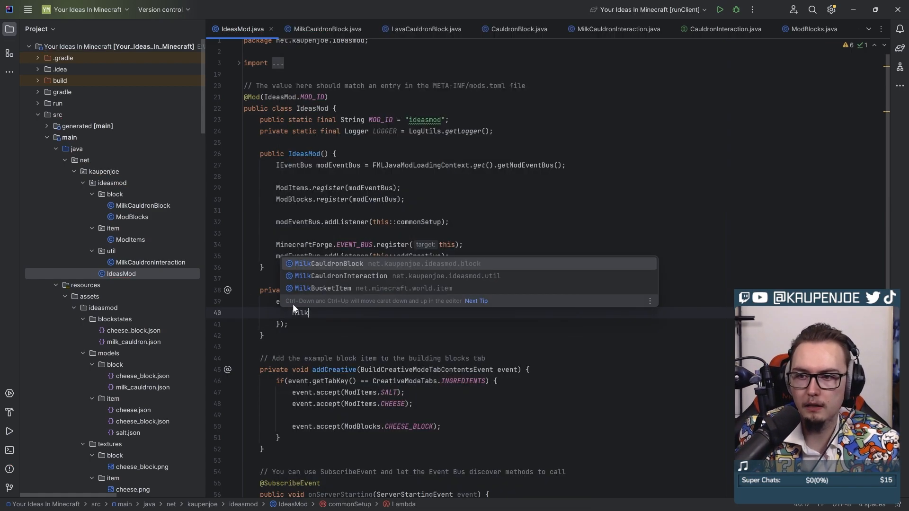
pyautogui.click(341, 275)
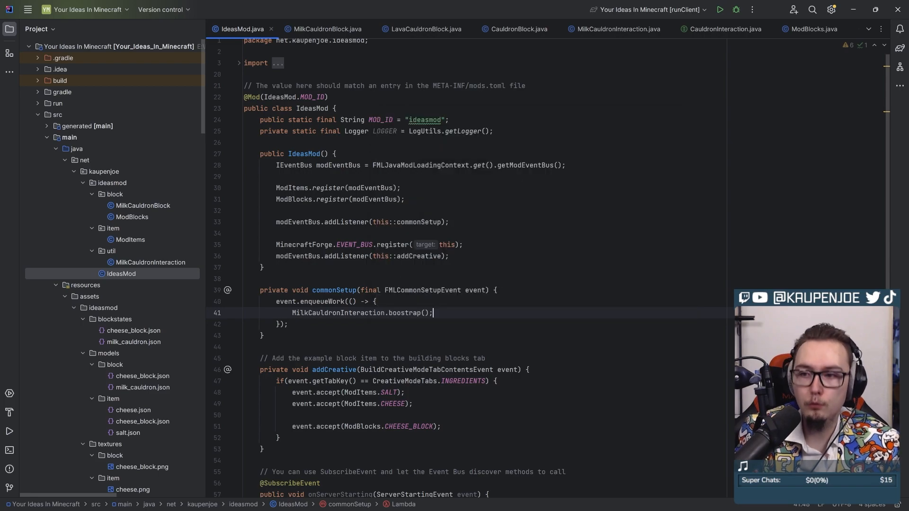
pyautogui.click(615, 29)
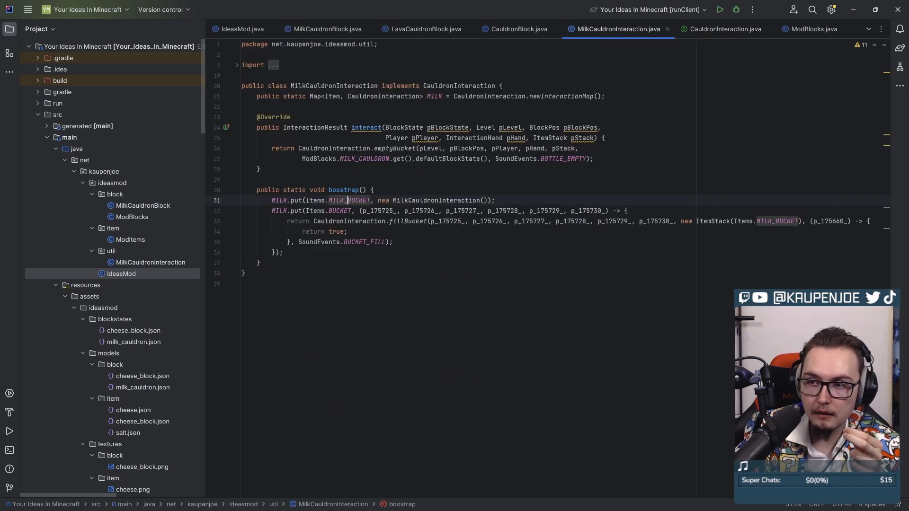
# - Register Items.MILK_BUCKET under EMPTY.put instead of MILK.put in boostrap
pyautogui.doubleClick(357, 200)
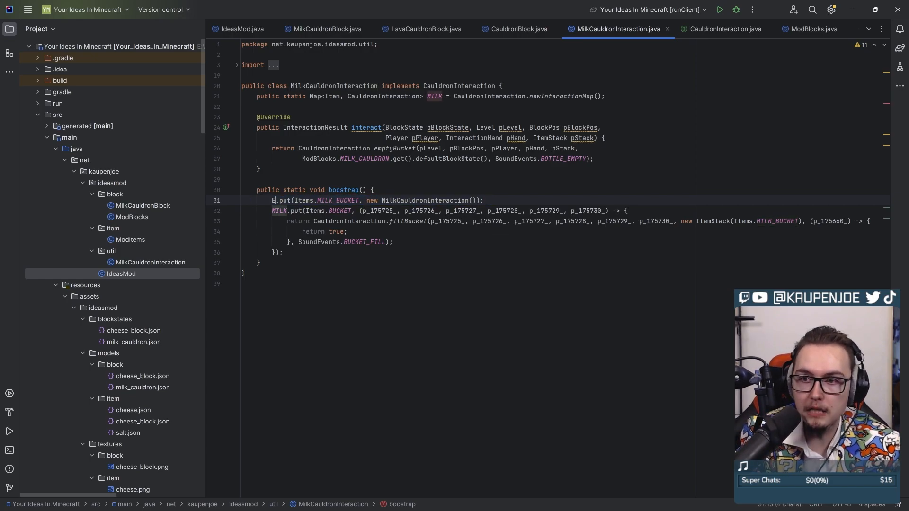
pyautogui.write('EMPTY')
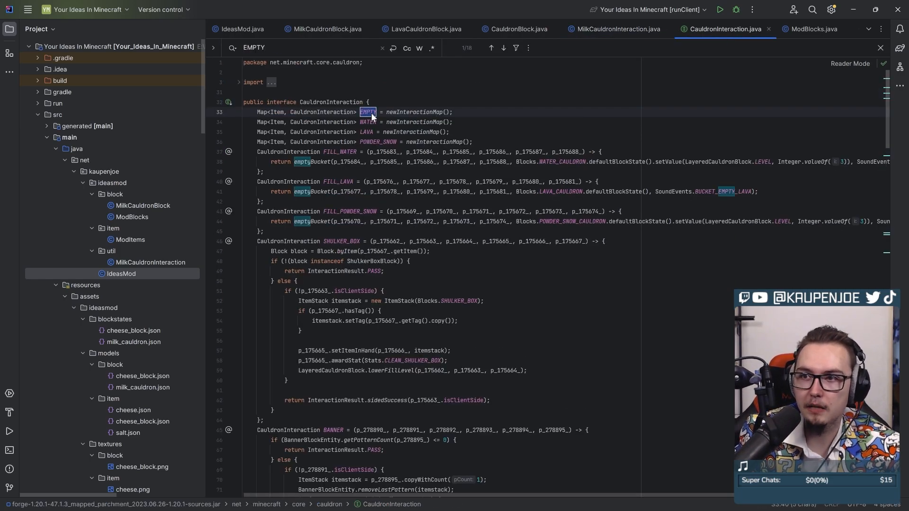
pyautogui.scroll(-3)
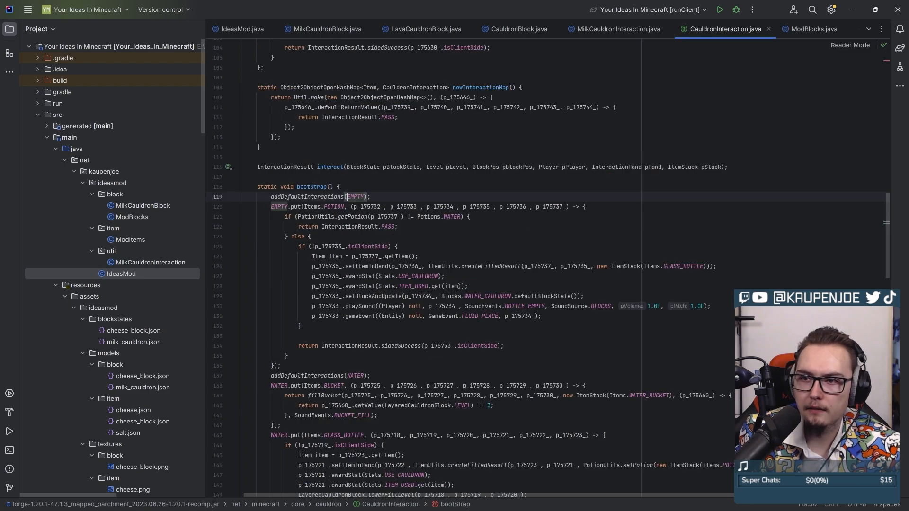
pyautogui.scroll(-3)
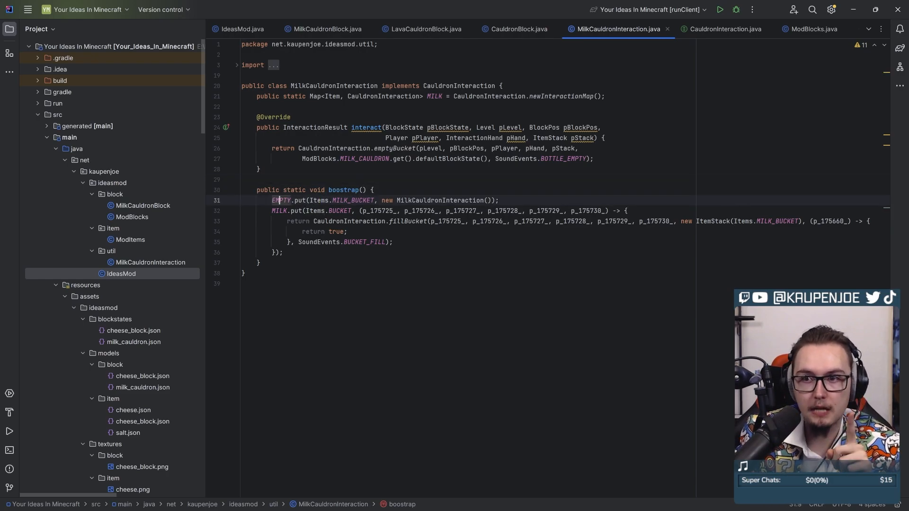
pyautogui.click(241, 29)
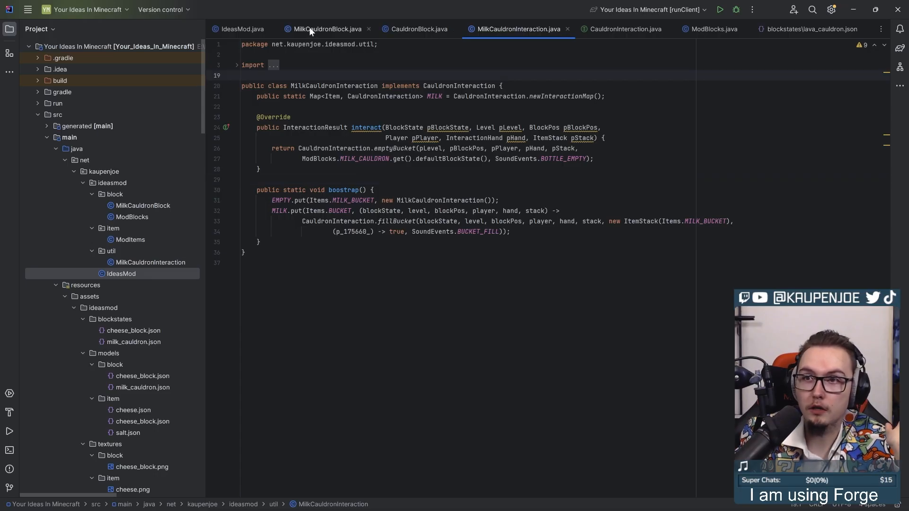
pyautogui.click(713, 30)
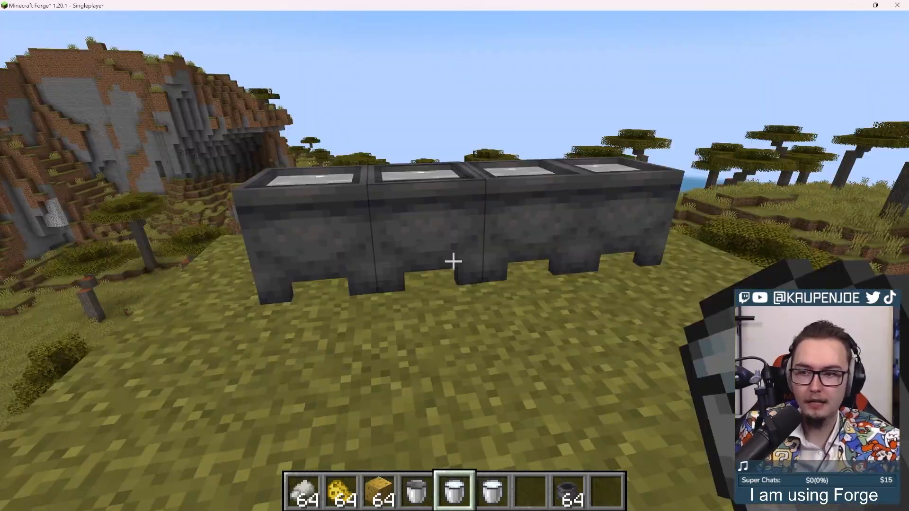
pyautogui.moveTo(455, 261)
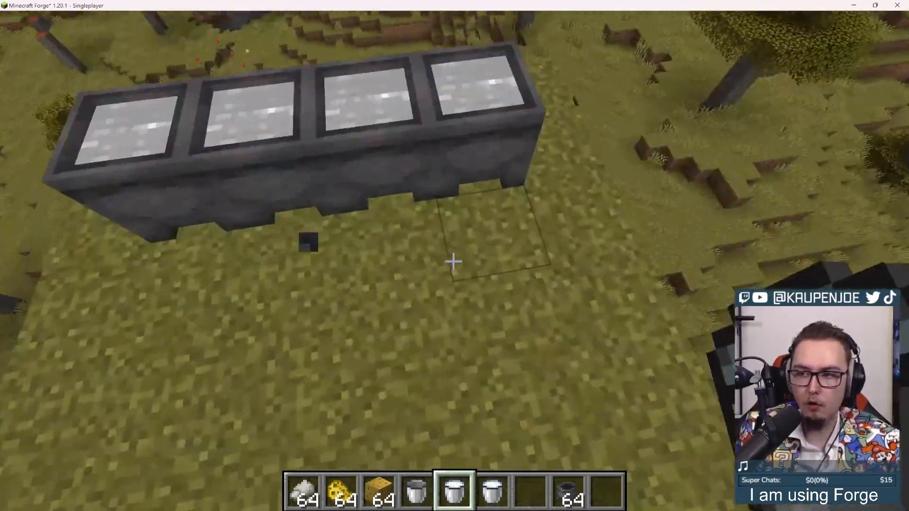
pyautogui.moveTo(453, 262)
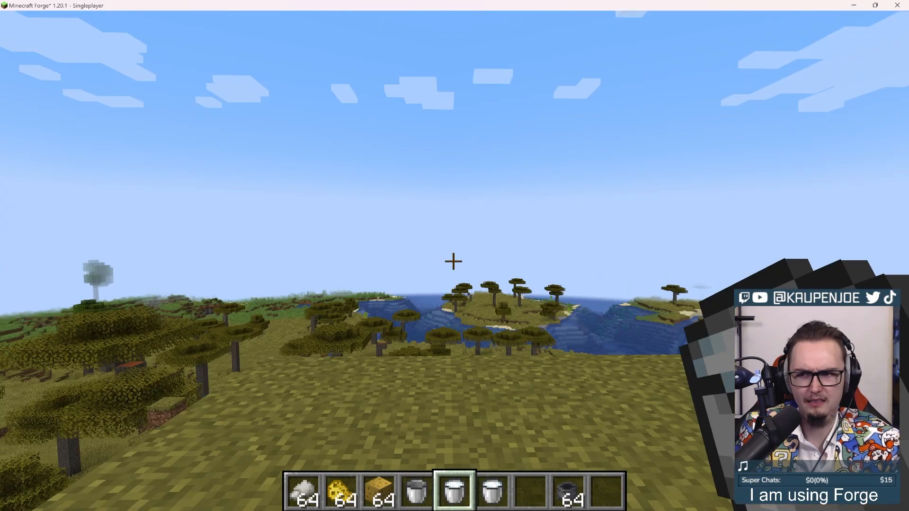
# - Leave the chat command line after filling the cauldrons with milk
pyautogui.press('Escape')
pyautogui.write('/')
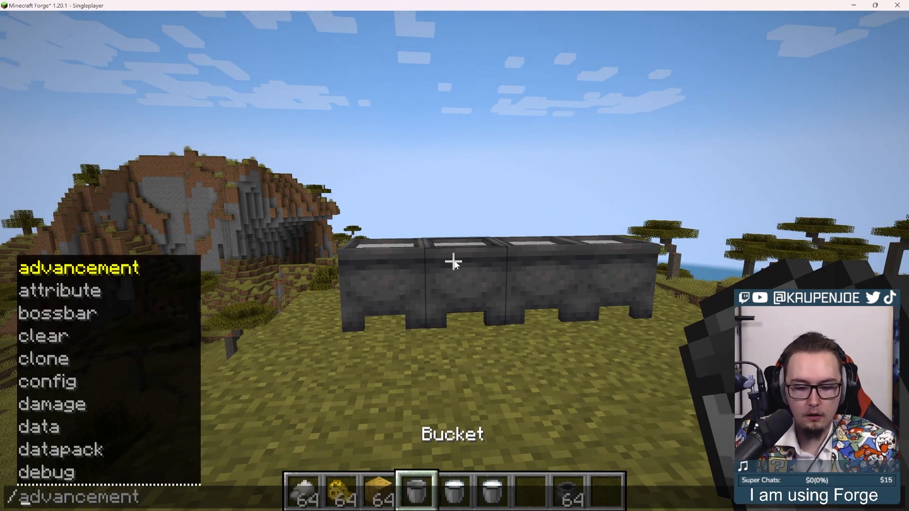
# - Search the creative inventory for 'potion' to grab test potions, then return to the world
pyautogui.press('e')
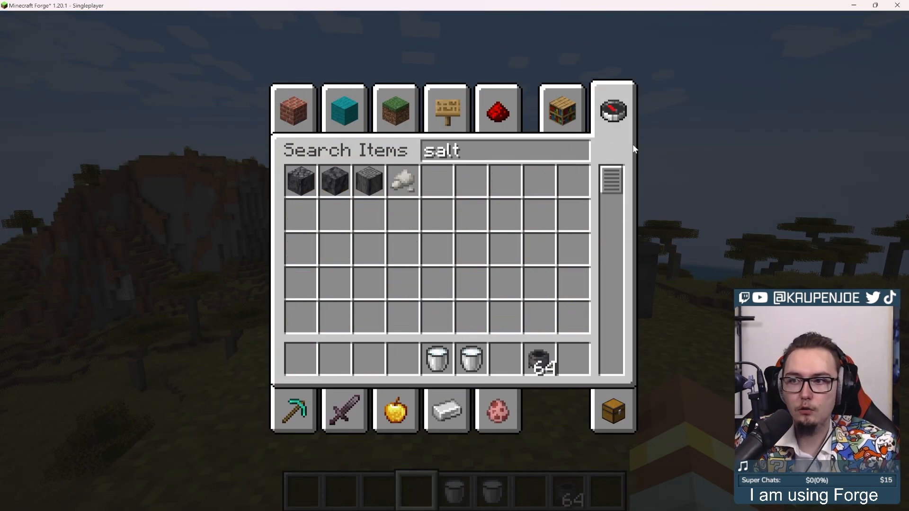
pyautogui.write('potion')
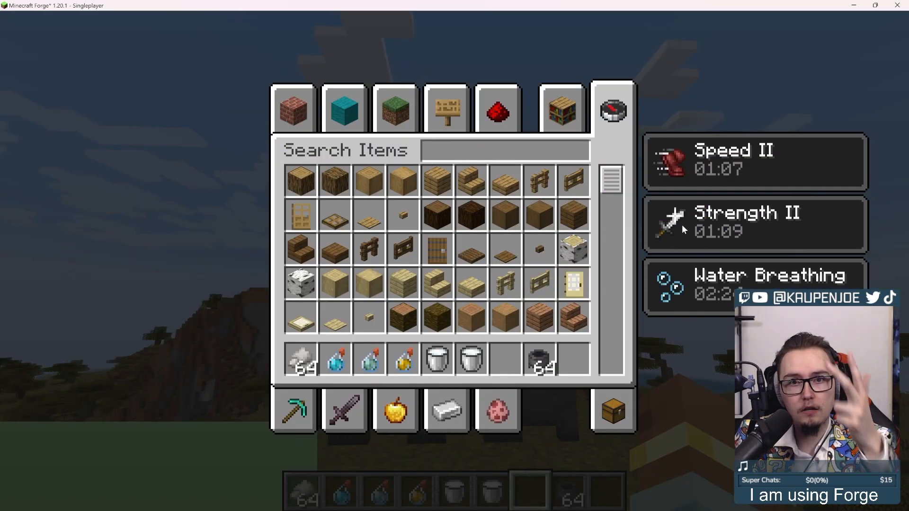
pyautogui.press('Escape')
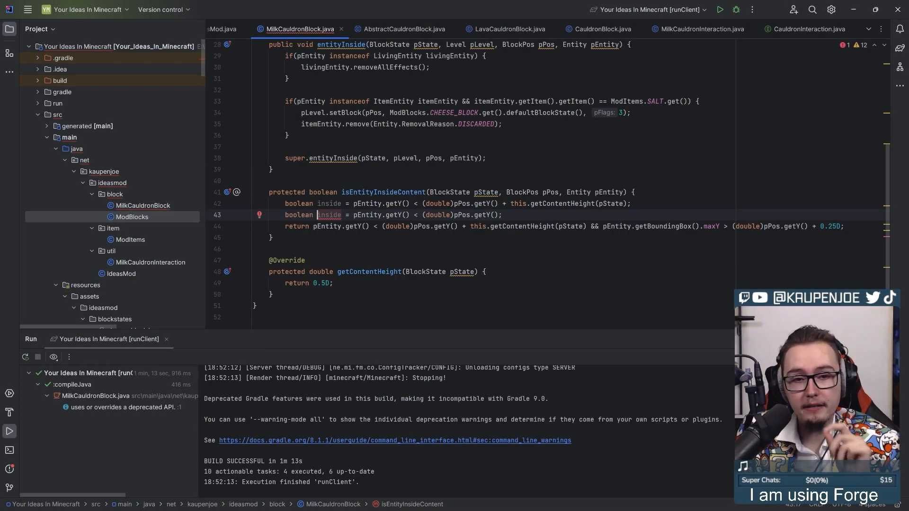
pyautogui.click(507, 29)
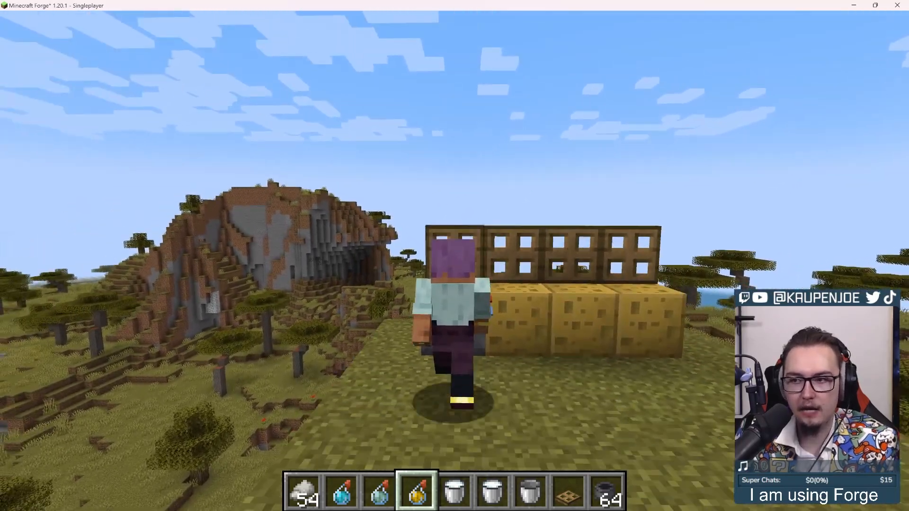
# - Save and quit the test world, set getContentHeight to 0.30, and relaunch runClient
pyautogui.press('Escape')
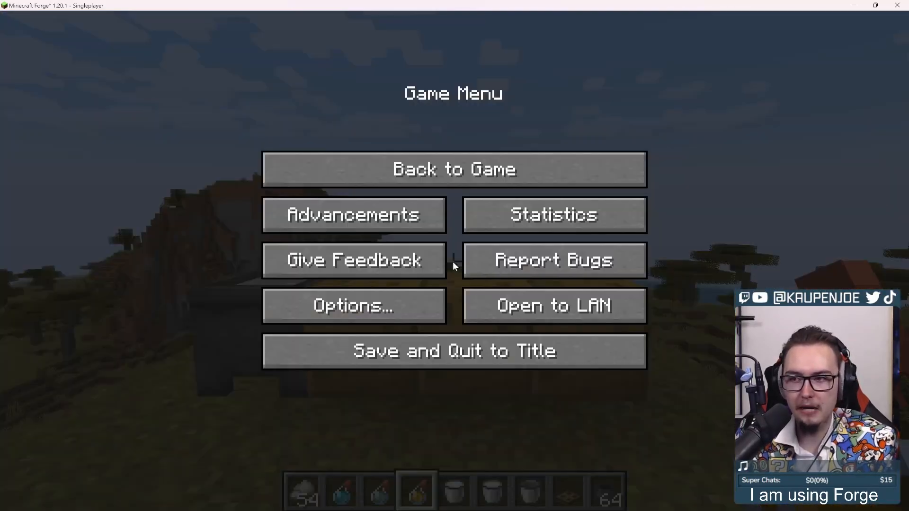
pyautogui.click(453, 169)
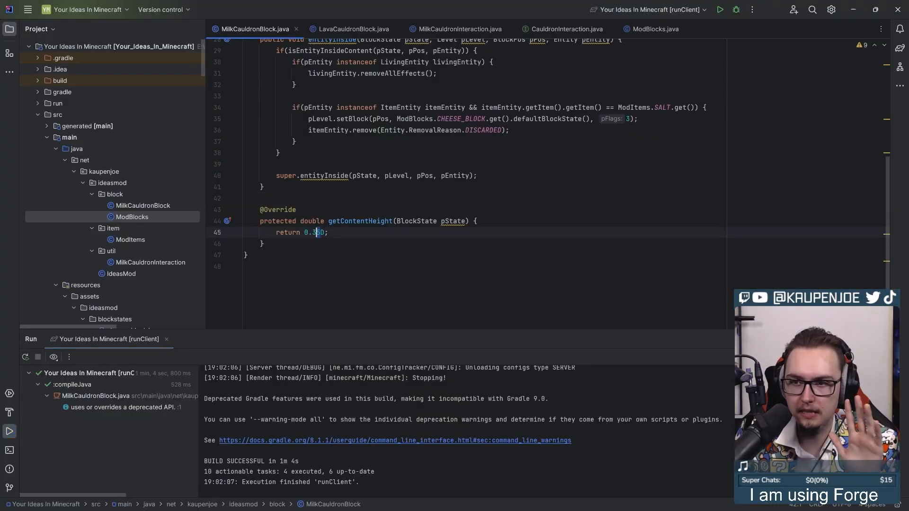
pyautogui.write('0.30')
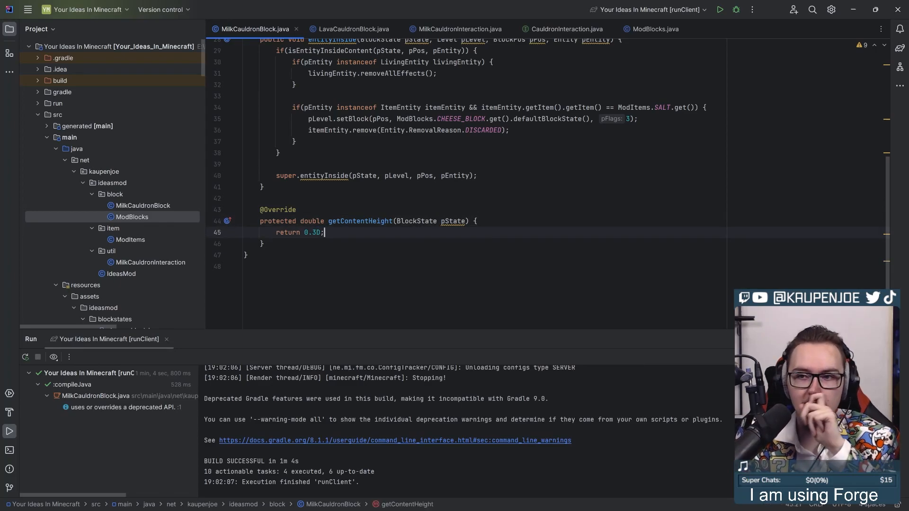
pyautogui.click(721, 9)
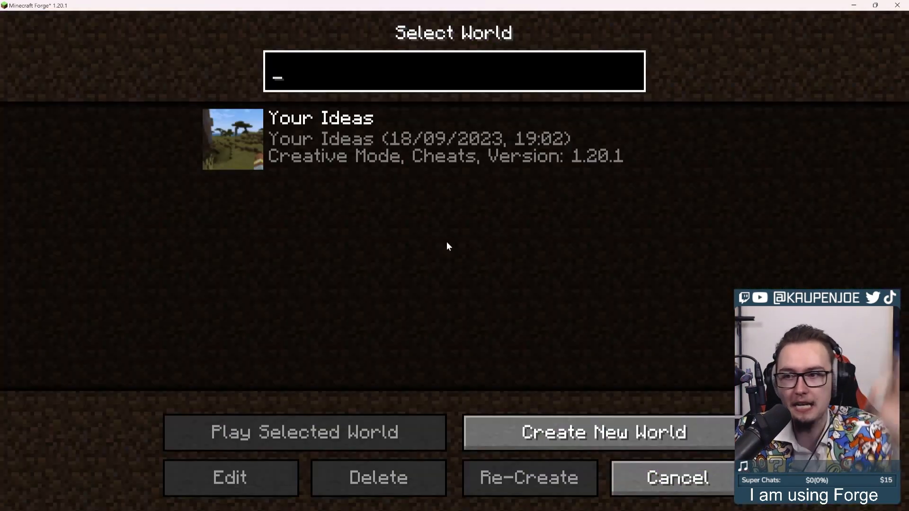
# - Play the existing Your Ideas creative world to try the mod
pyautogui.click(304, 431)
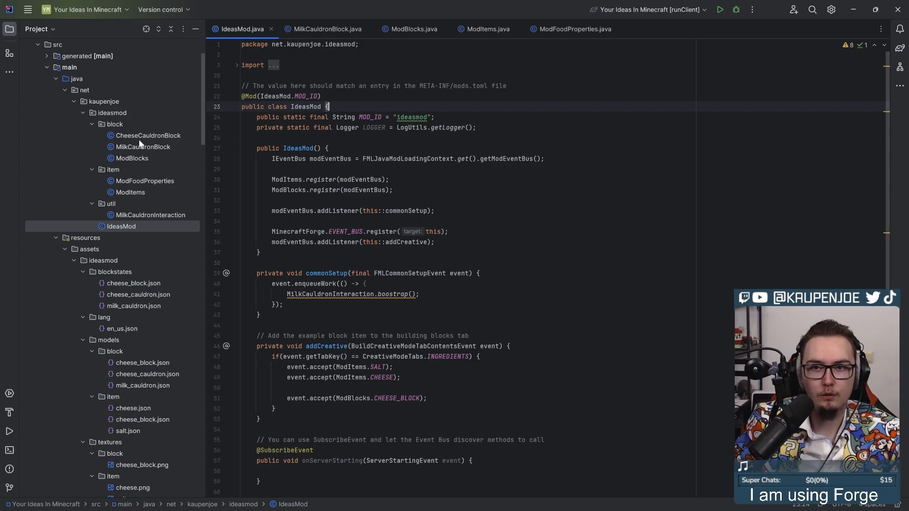
# - Open the CheeseCauldronBlock class to add heating behaviour
pyautogui.click(148, 136)
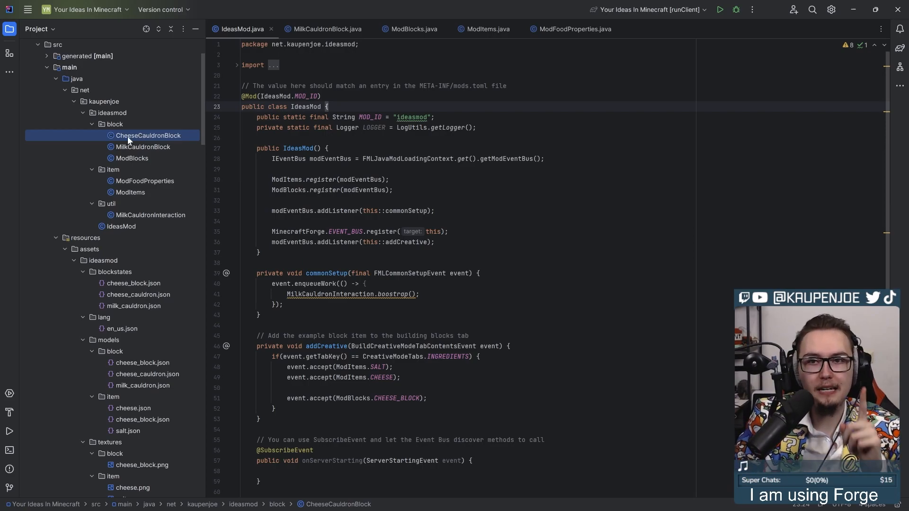
pyautogui.moveTo(185, 138)
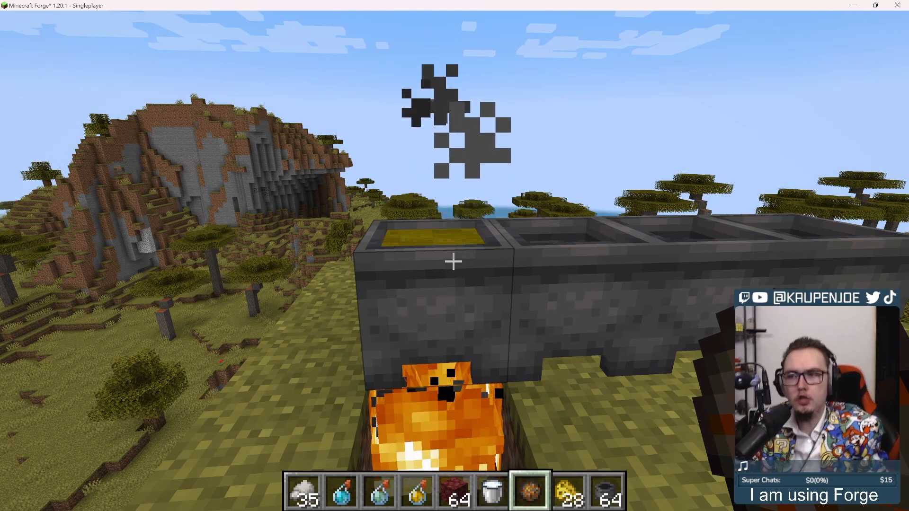
pyautogui.moveTo(454, 261)
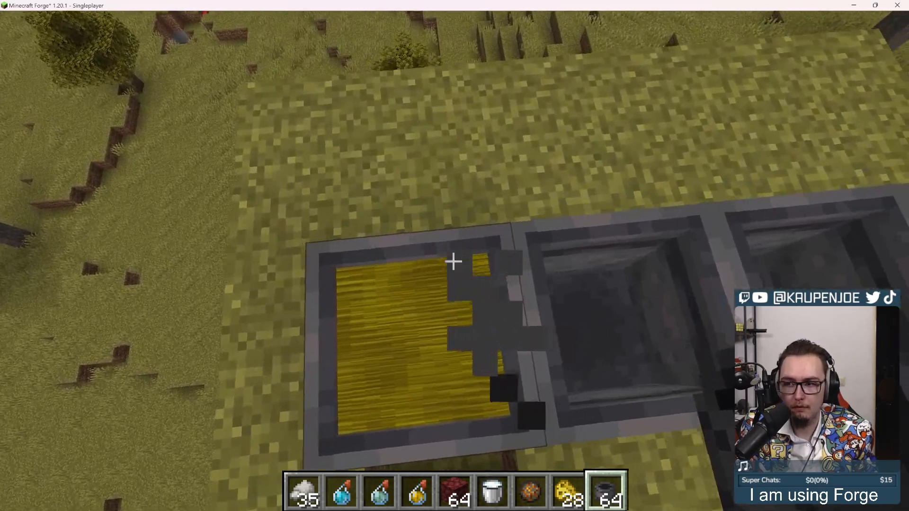
pyautogui.moveTo(452, 261)
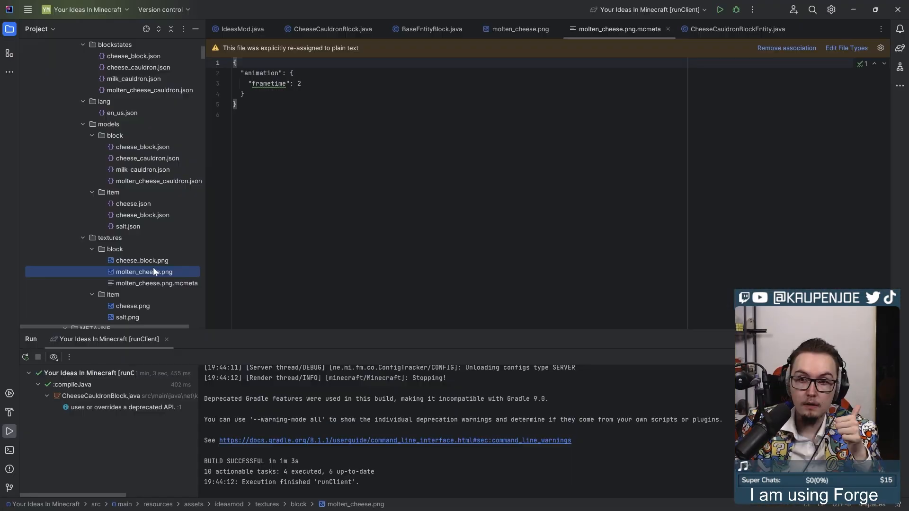
pyautogui.click(328, 30)
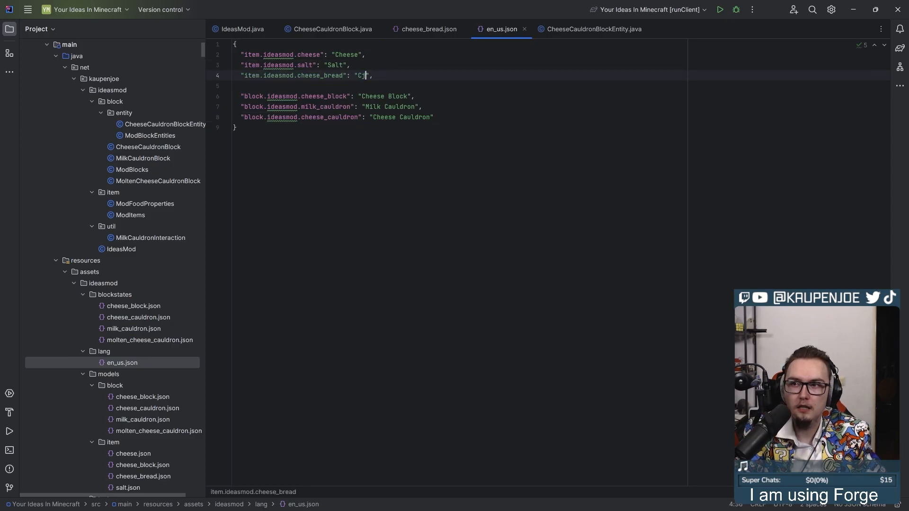
# - Set item.ideasmod.cheese_bread to 'Cheese Bread' in en_us.json and open MoltenCheeseCauldronBlock
pyautogui.write('heese BRead')
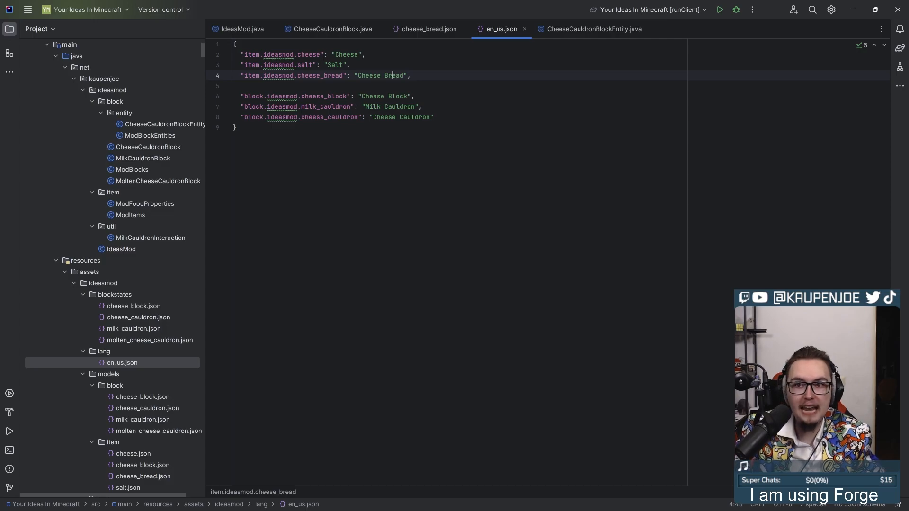
pyautogui.click(156, 180)
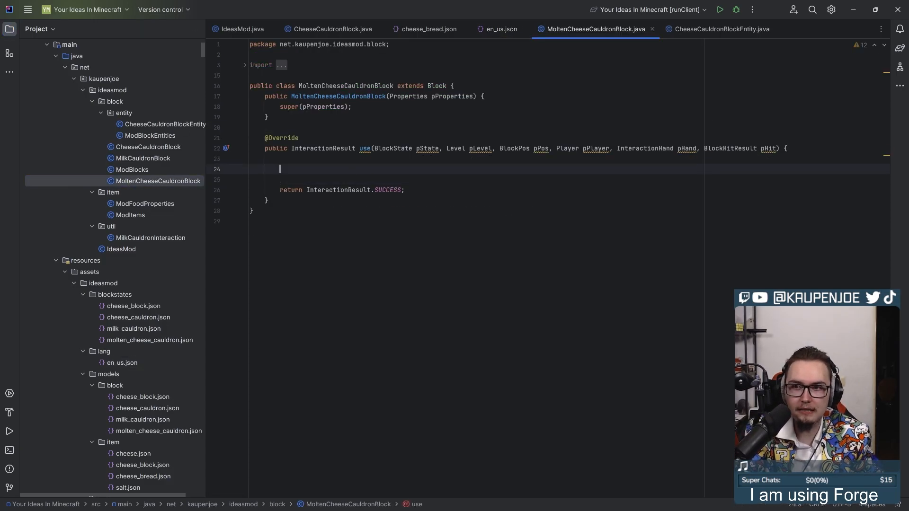
# - Check for held Items.BREAD, shrink the stack, spawn CHEESE_BREAD and revert to Blocks.CAULDRON, then run the client
pyautogui.write('if(pPlayer')
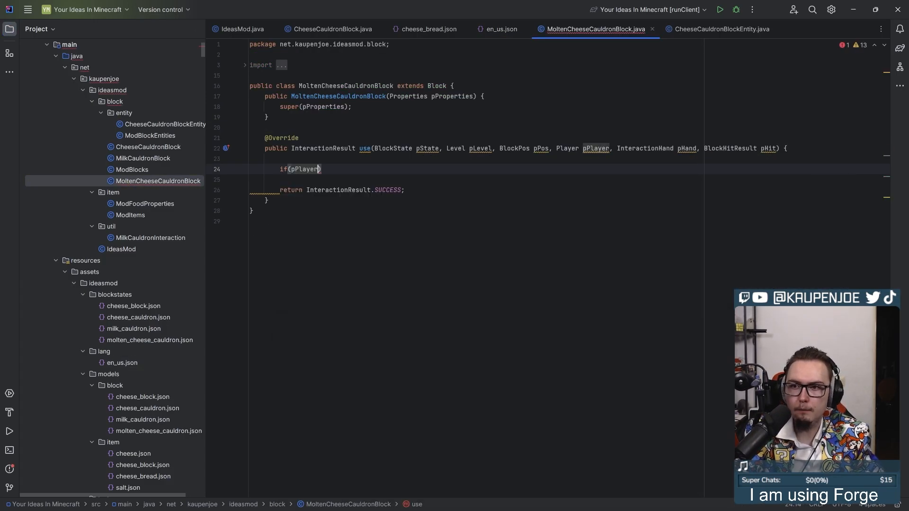
pyautogui.write('.getMainHandItem().is(I')
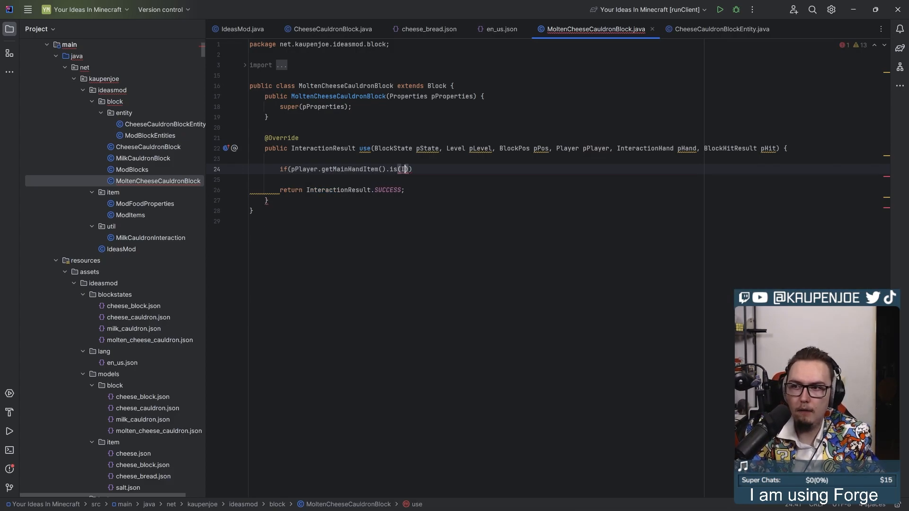
pyautogui.write('tems.BREAD)) {')
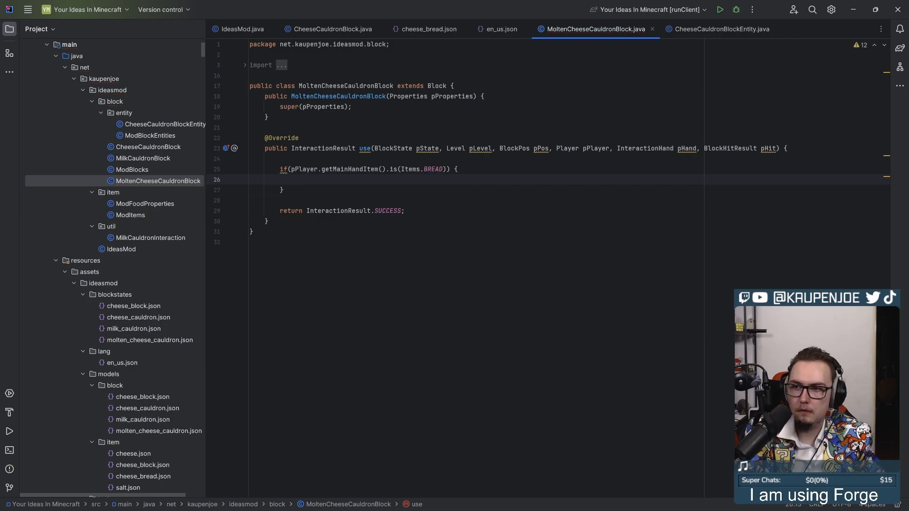
pyautogui.write('pPlayer.getMainHandItem().shri')
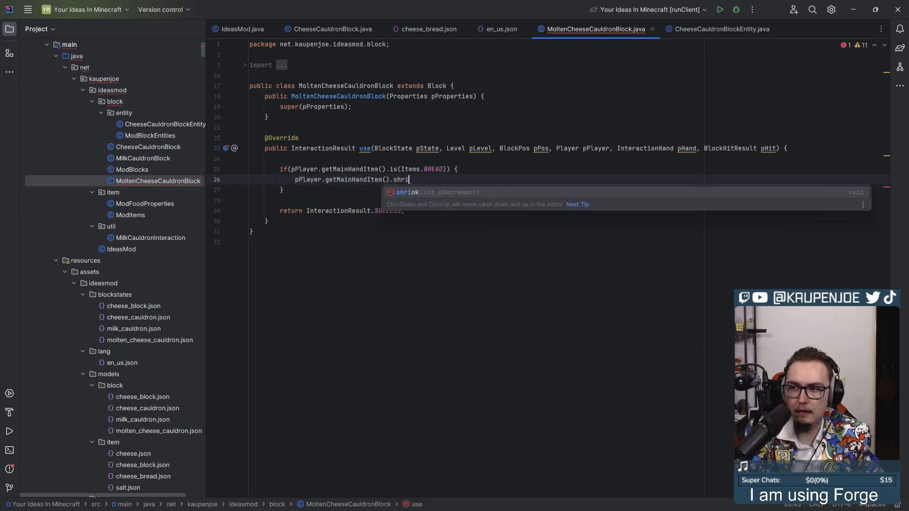
pyautogui.press('Enter')
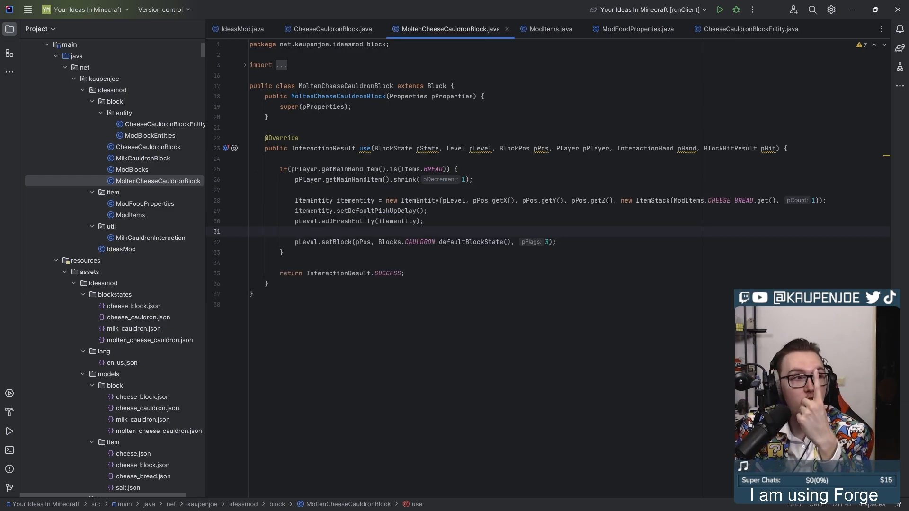
pyautogui.click(720, 10)
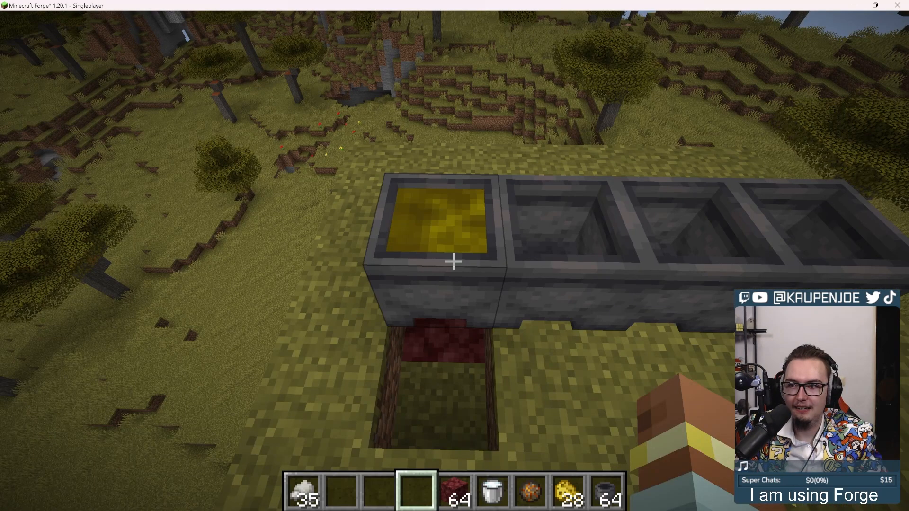
pyautogui.moveTo(453, 262)
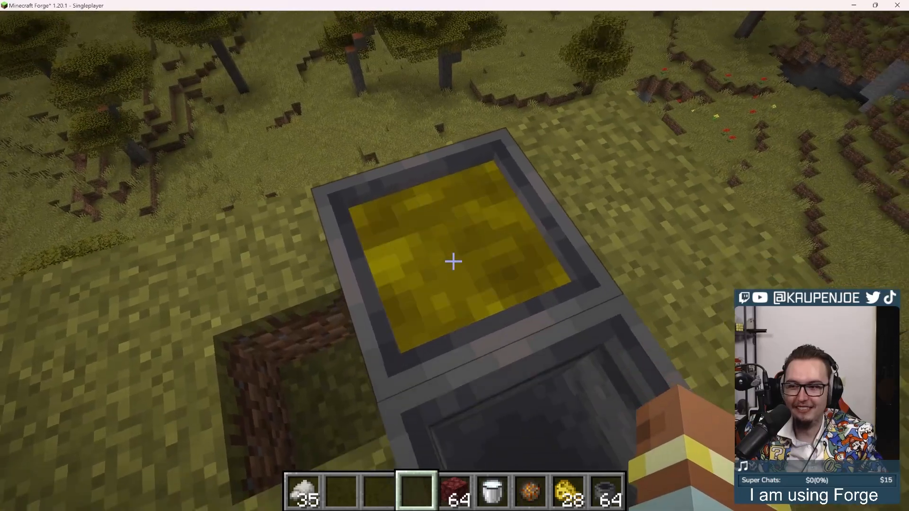
# - Close the inventory and select hotbar slot 2 to hold the Cheese Bread
pyautogui.press('e')
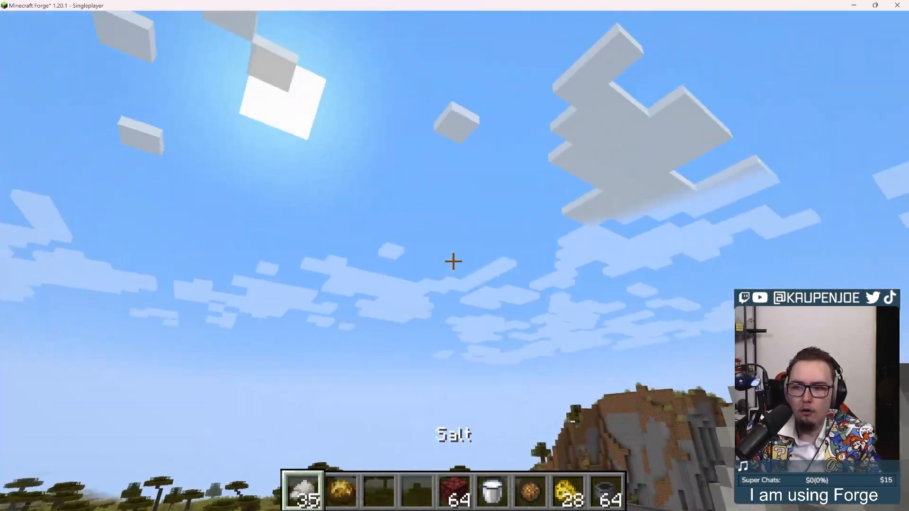
pyautogui.press('2')
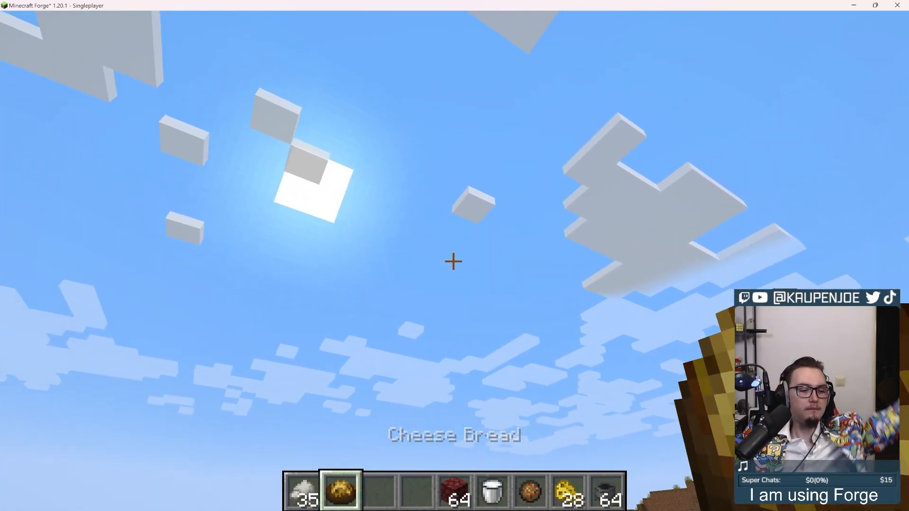